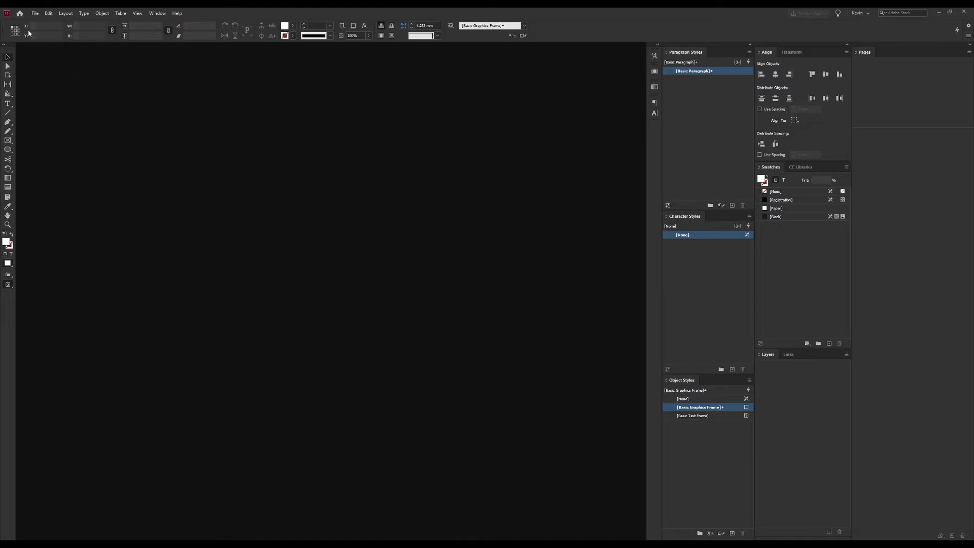
# Start a new book from the File menu.
pyautogui.click(35, 13)
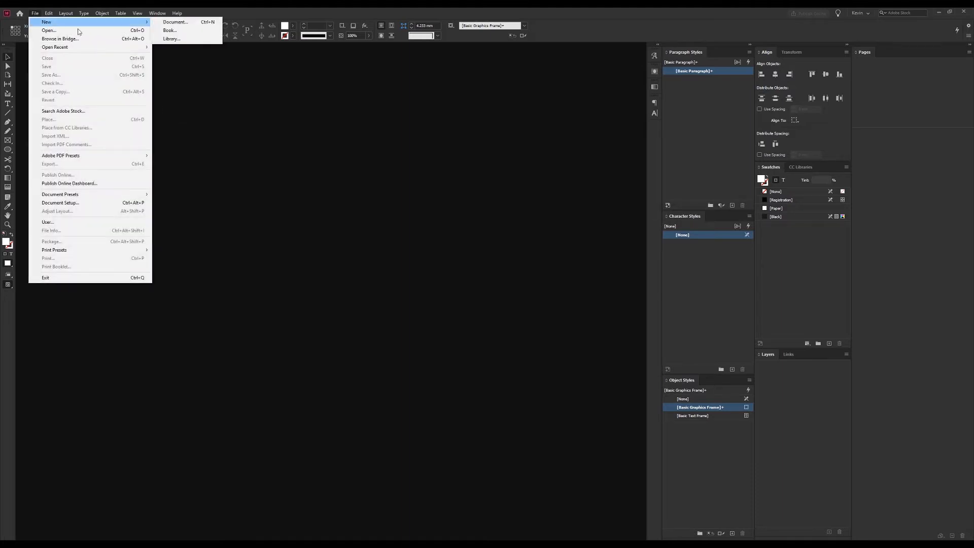
pyautogui.moveTo(259, 144)
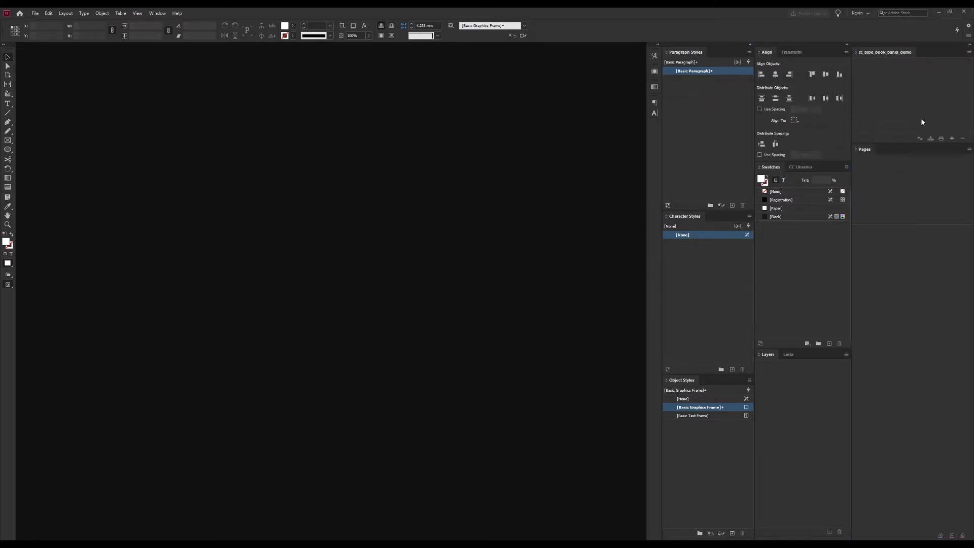
pyautogui.moveTo(918, 118)
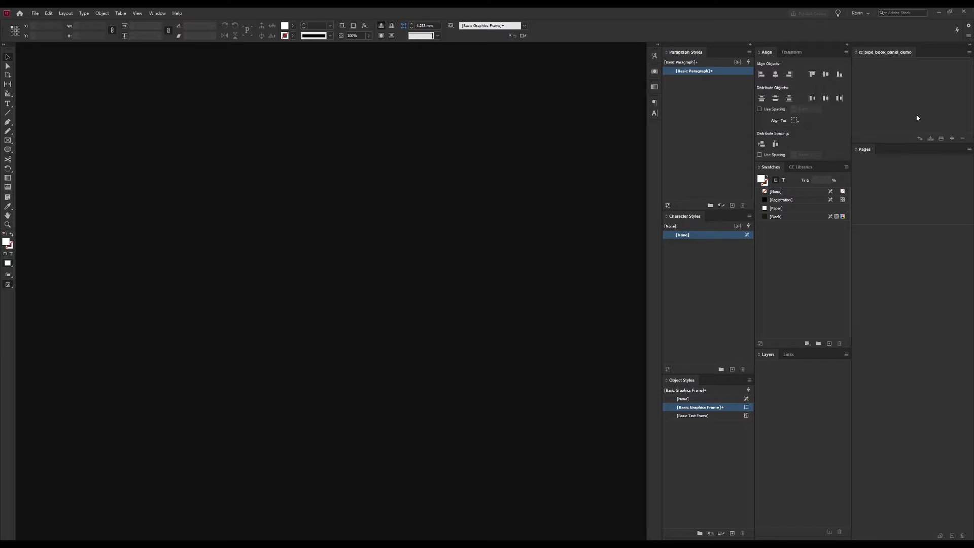
pyautogui.moveTo(943, 124)
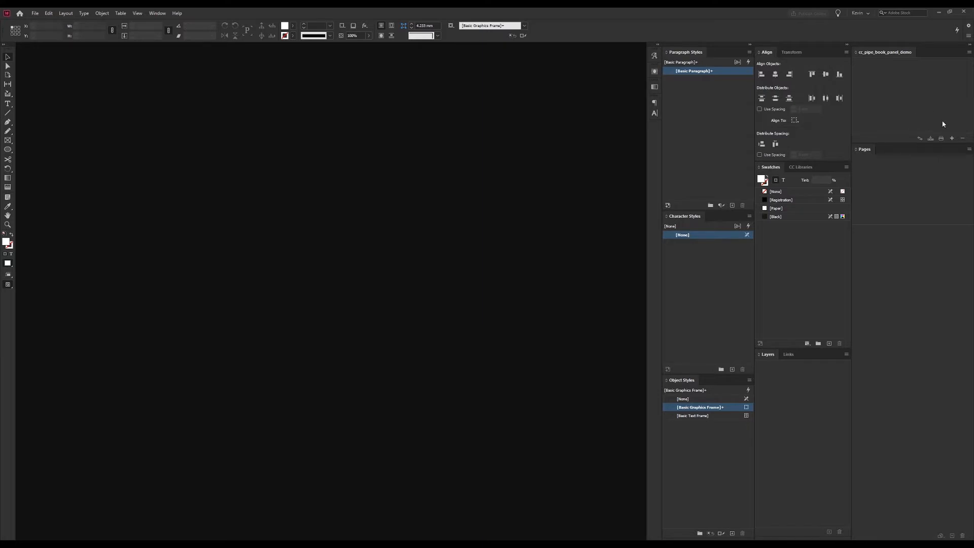
pyautogui.moveTo(954, 139)
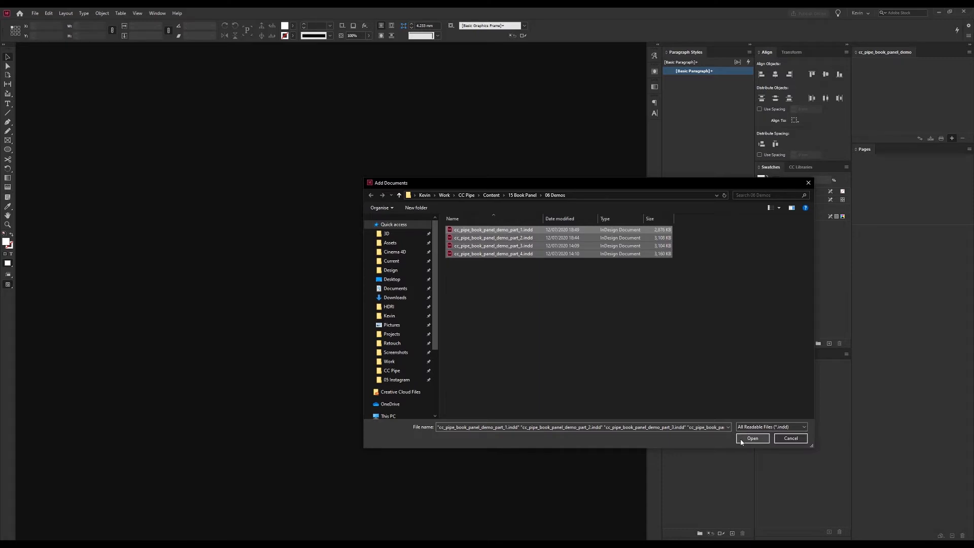
# Add the four chapter documents to the book and open part_1.
pyautogui.click(753, 439)
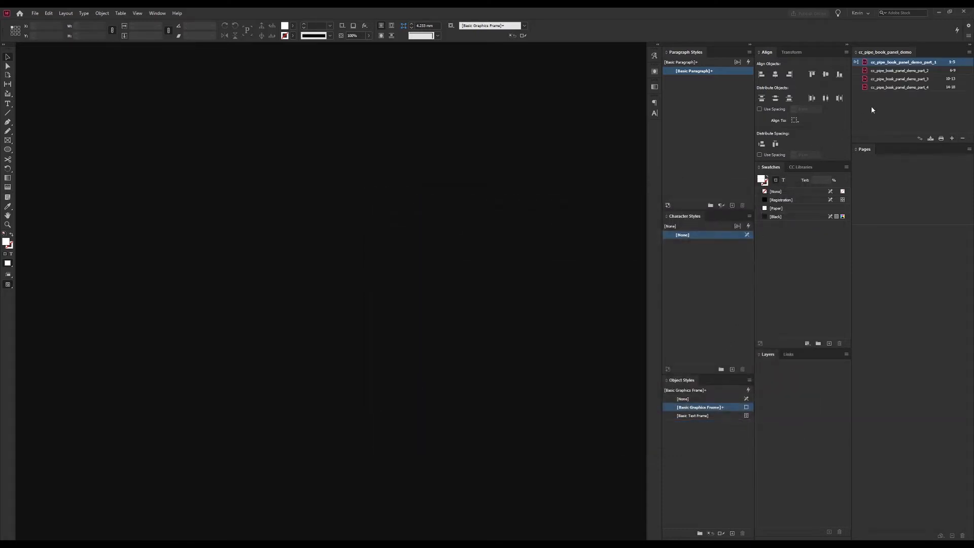
pyautogui.moveTo(891, 101)
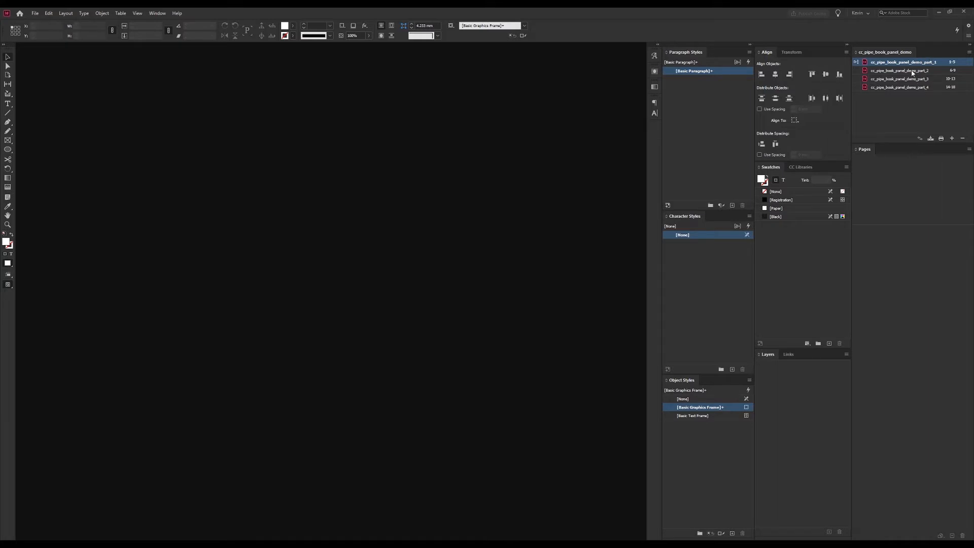
pyautogui.click(899, 78)
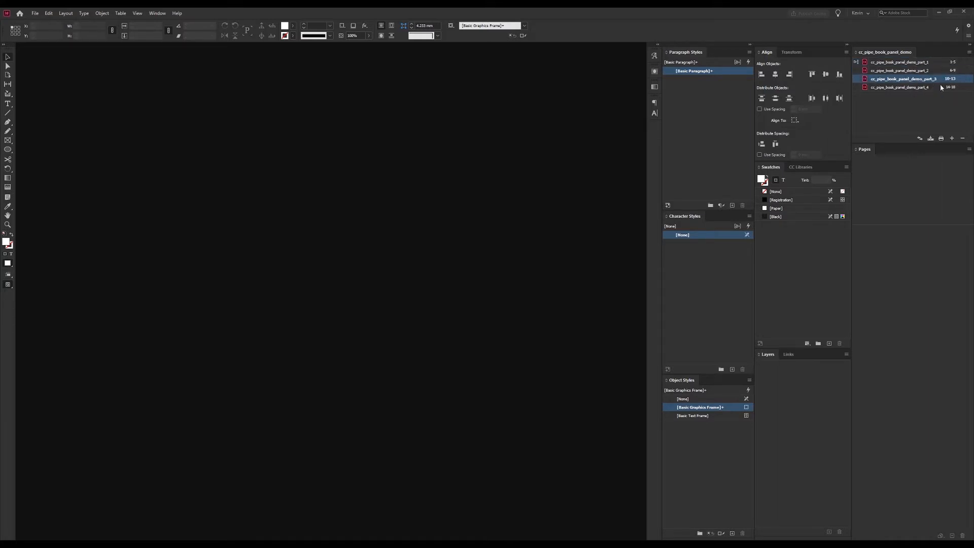
pyautogui.click(901, 62)
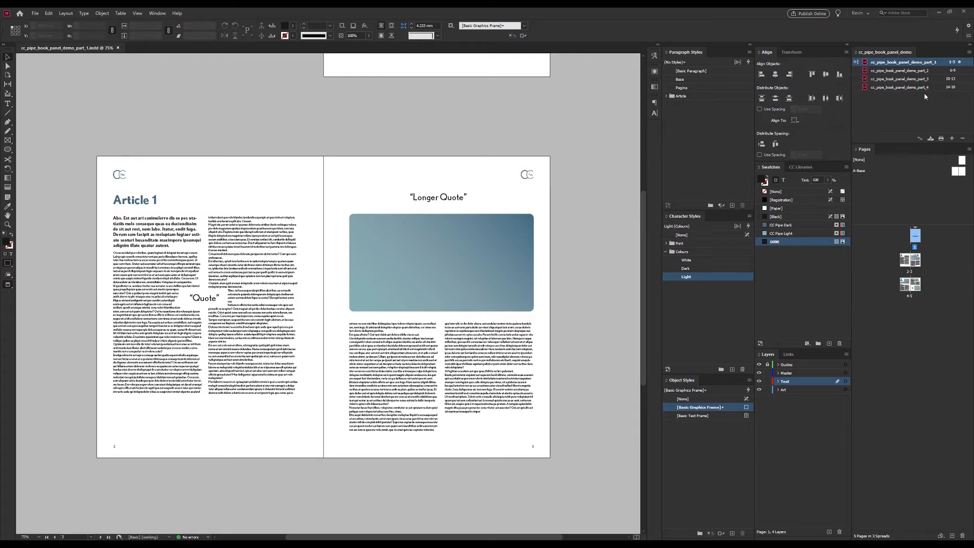
# Show the Book panel menu of book-wide commands.
pyautogui.click(899, 87)
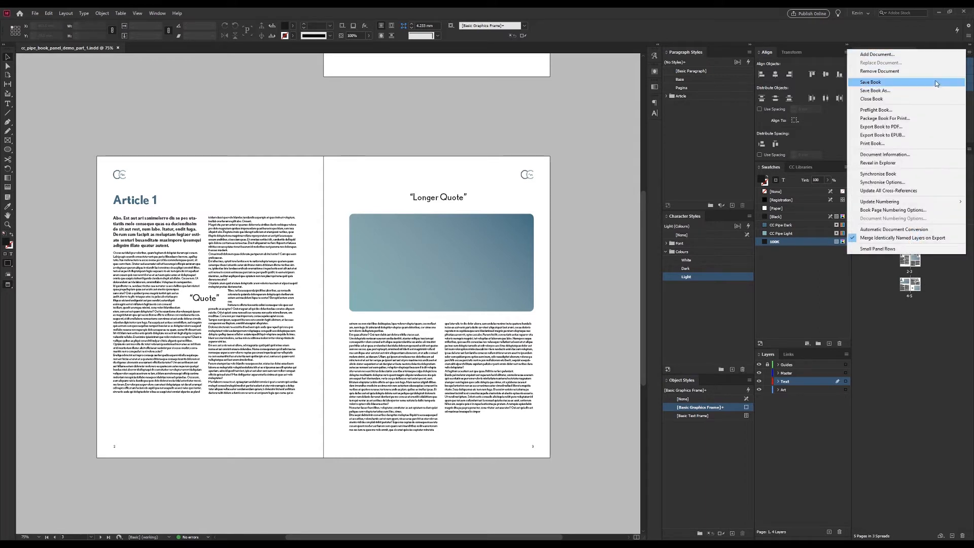
pyautogui.moveTo(876, 55)
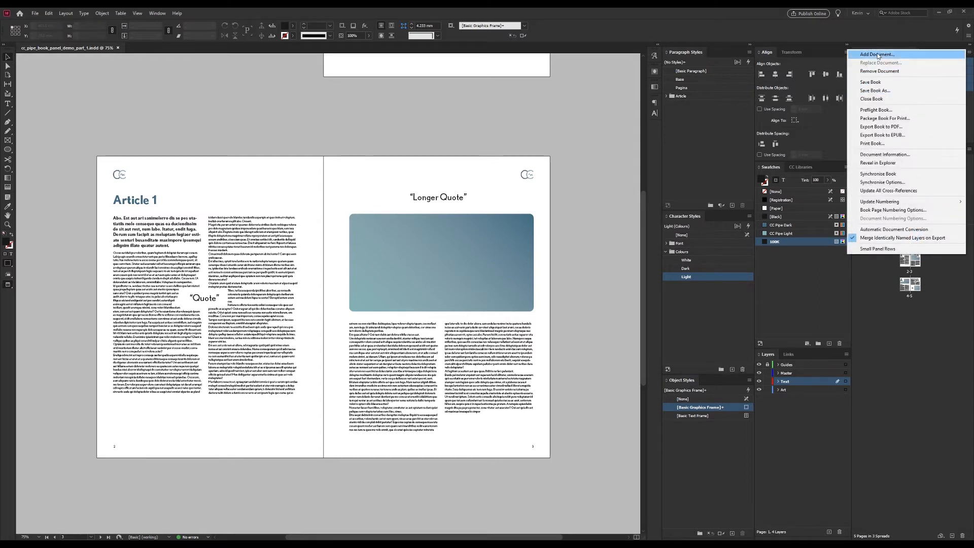
pyautogui.moveTo(871, 82)
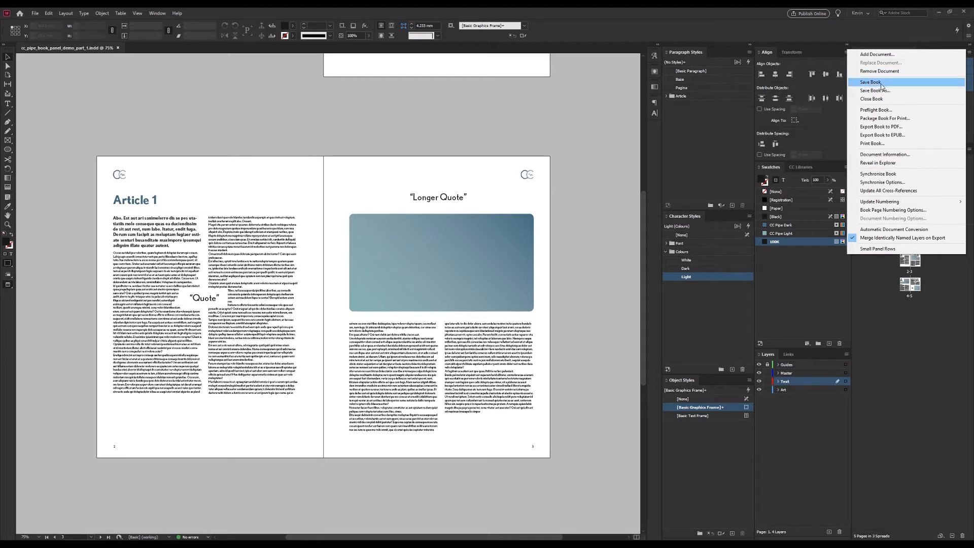
pyautogui.moveTo(876, 109)
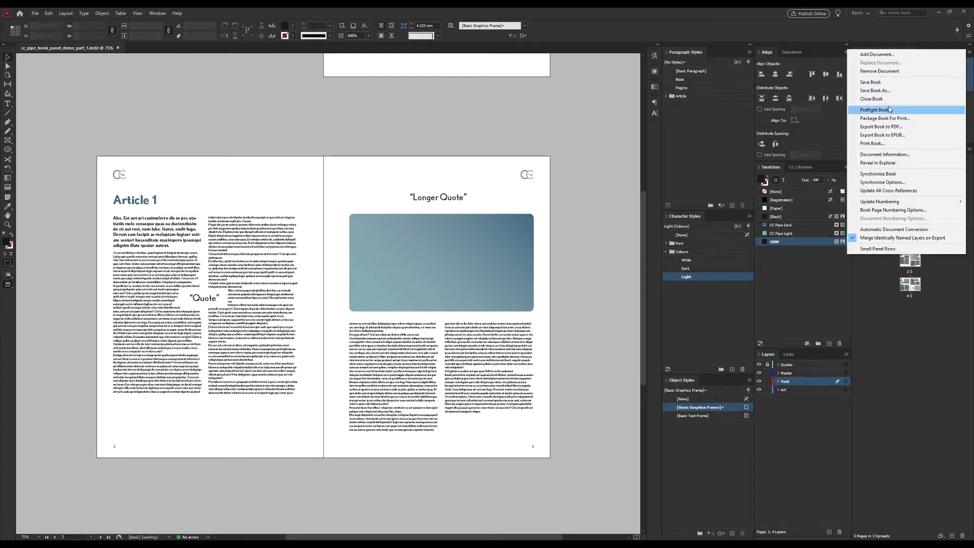
pyautogui.moveTo(873, 143)
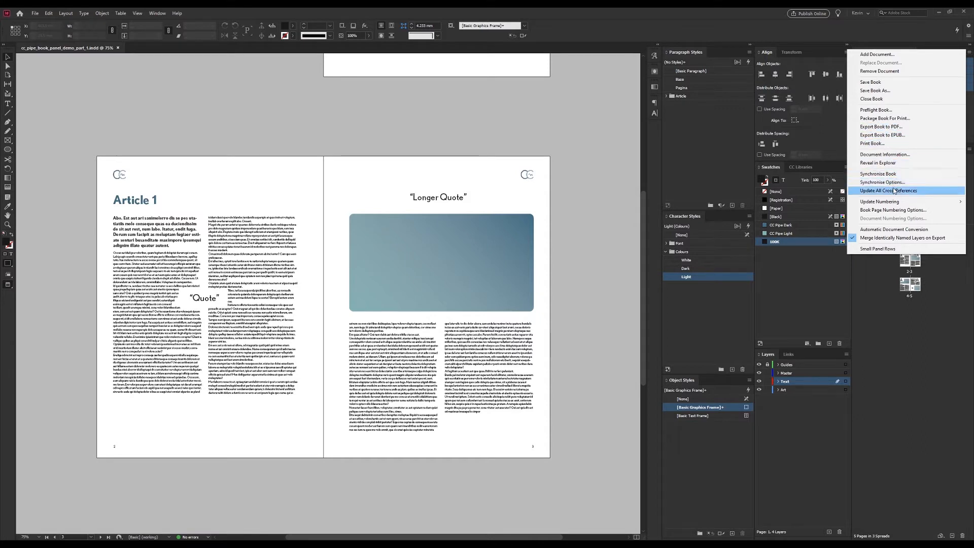
pyautogui.moveTo(896, 218)
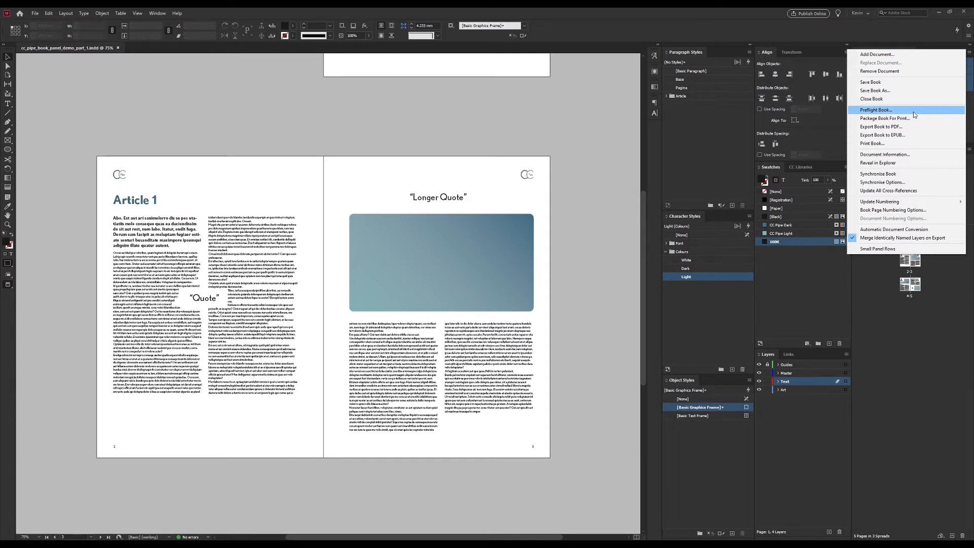
# Preflight the entire book, then return to the Book panel menu.
pyautogui.click(876, 109)
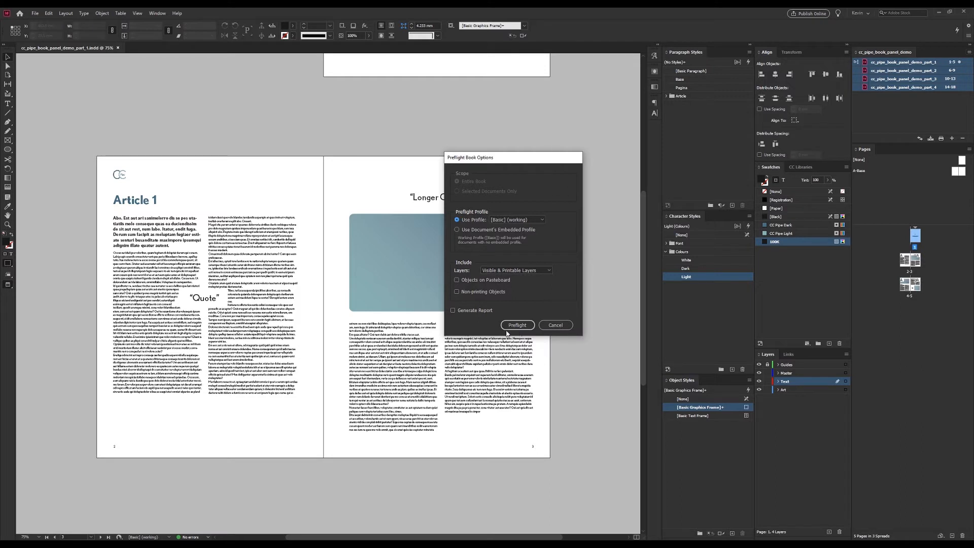
pyautogui.click(517, 325)
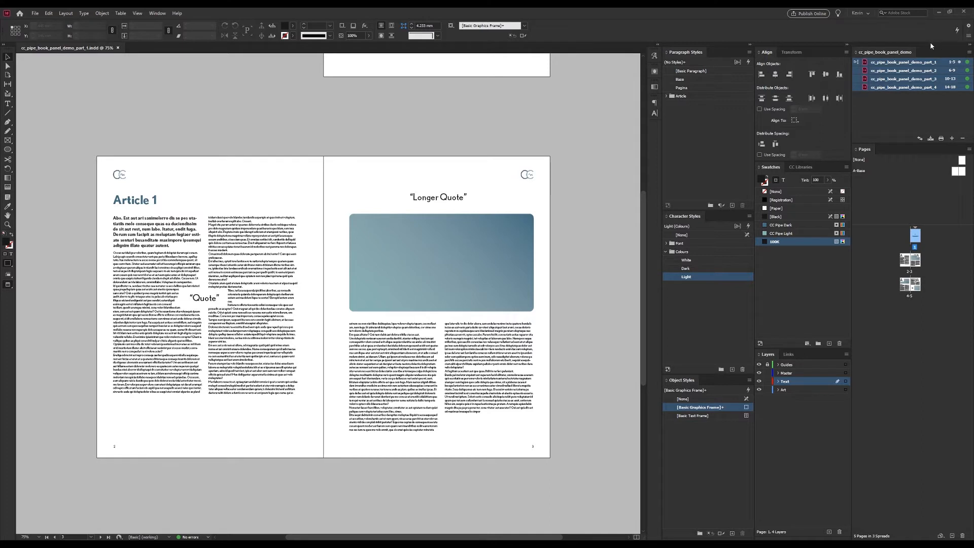
pyautogui.click(968, 52)
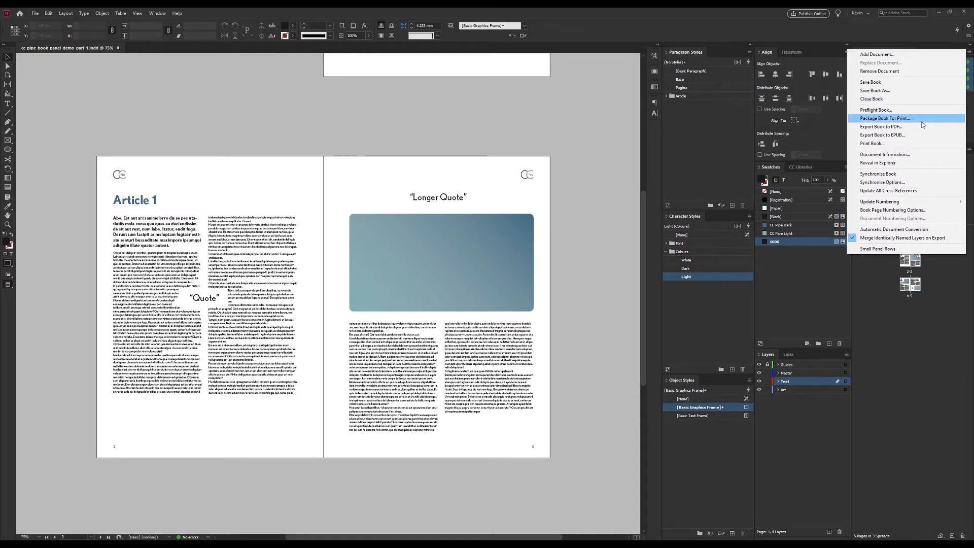
pyautogui.moveTo(921, 120)
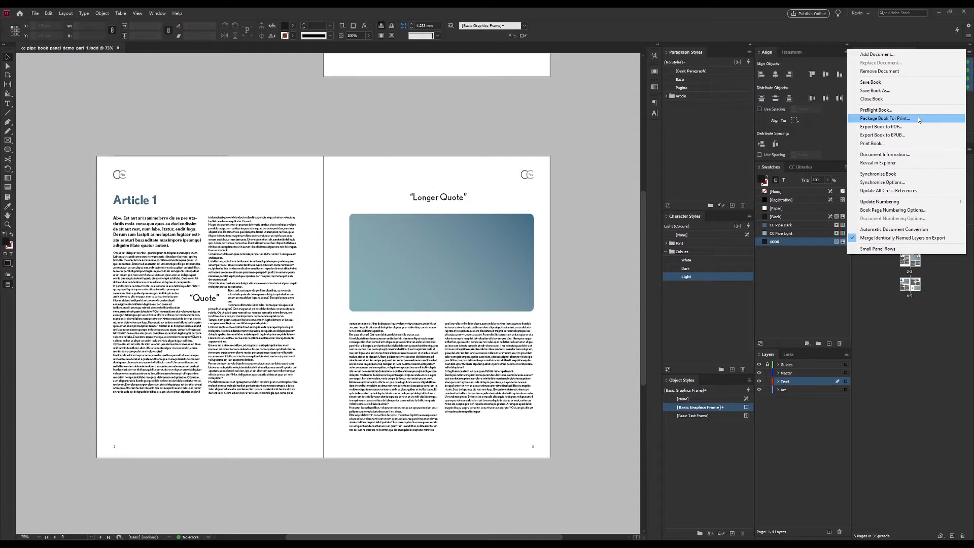
pyautogui.moveTo(918, 122)
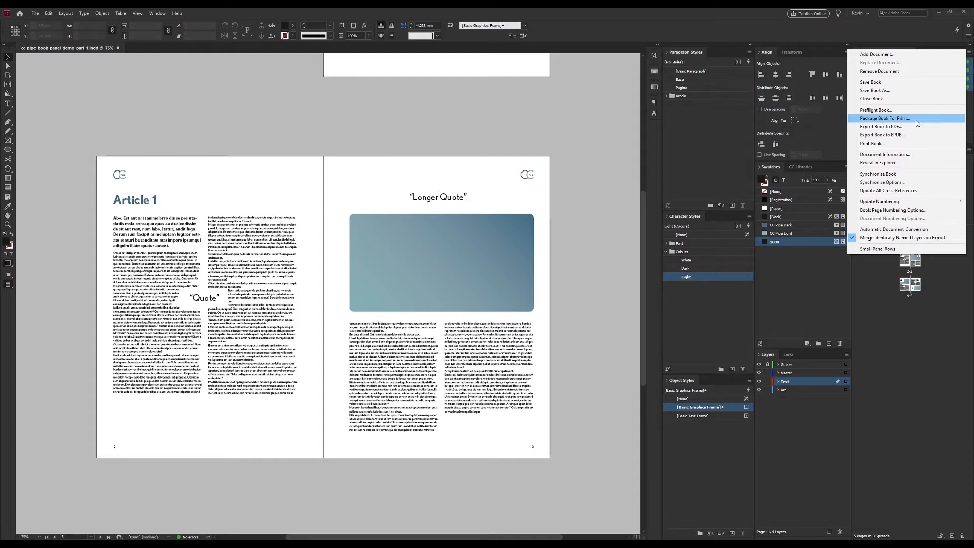
pyautogui.moveTo(884, 127)
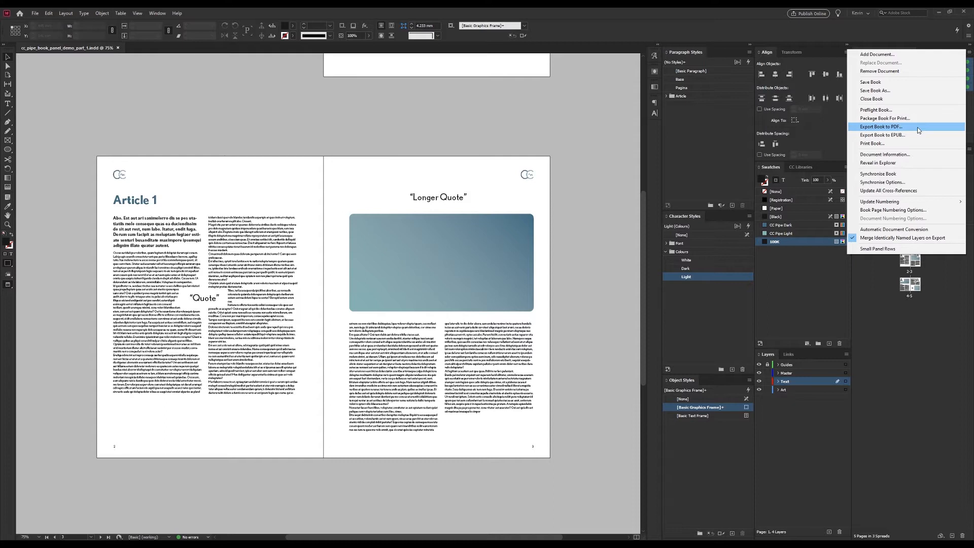
pyautogui.moveTo(904, 182)
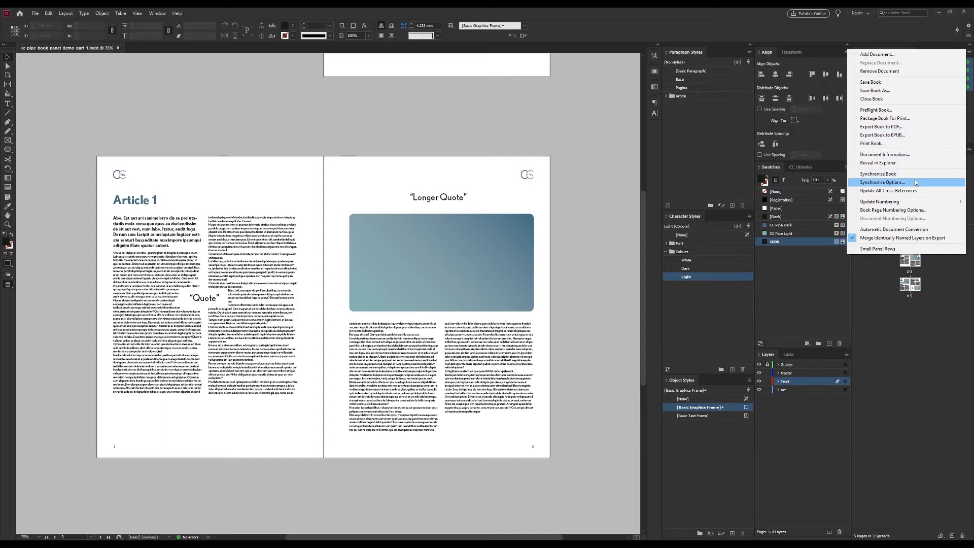
pyautogui.moveTo(878, 174)
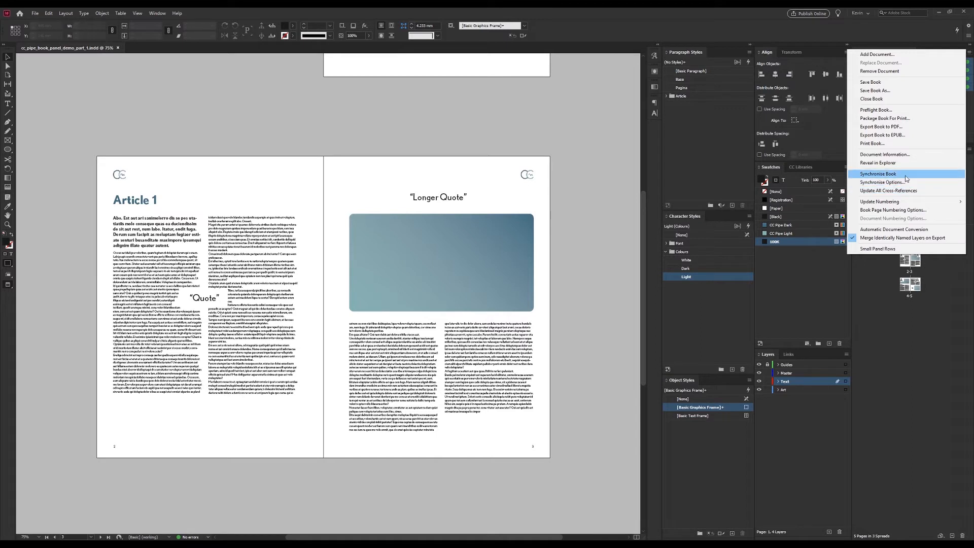
pyautogui.moveTo(909, 176)
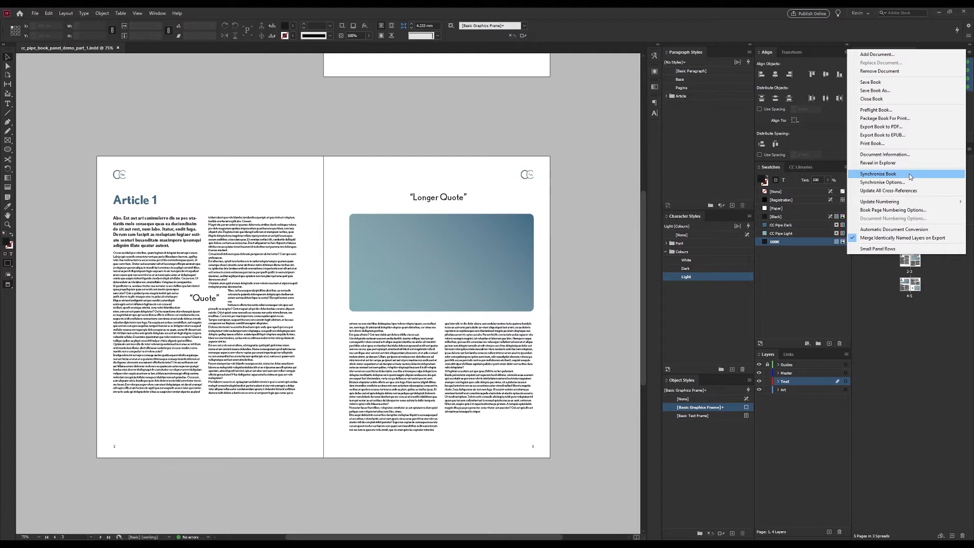
pyautogui.moveTo(898, 181)
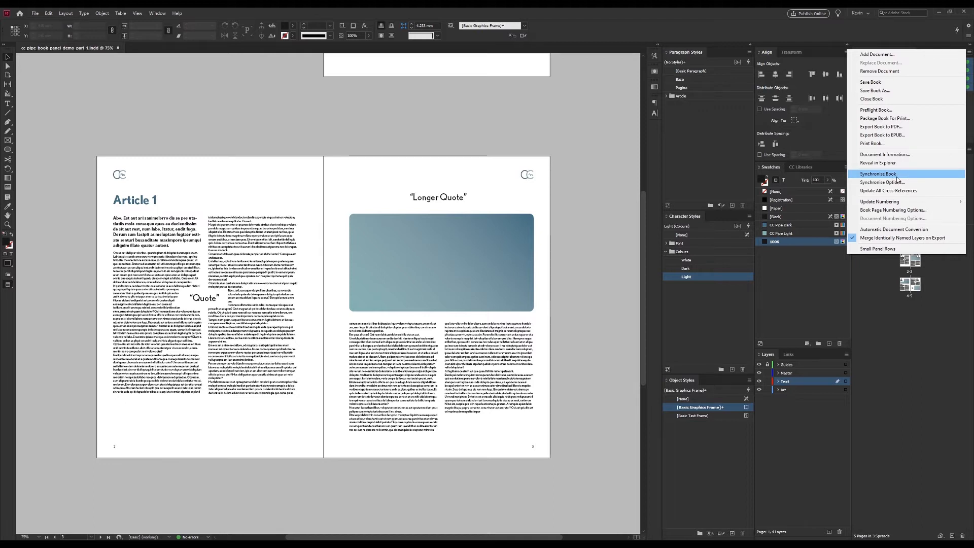
pyautogui.moveTo(906, 180)
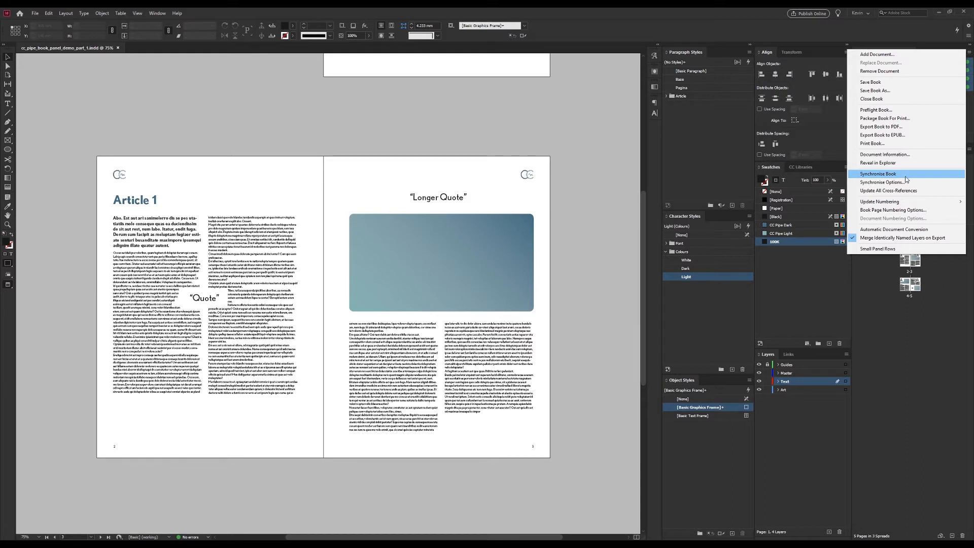
# Bring up the book's Synchronize Options.
pyautogui.click(879, 181)
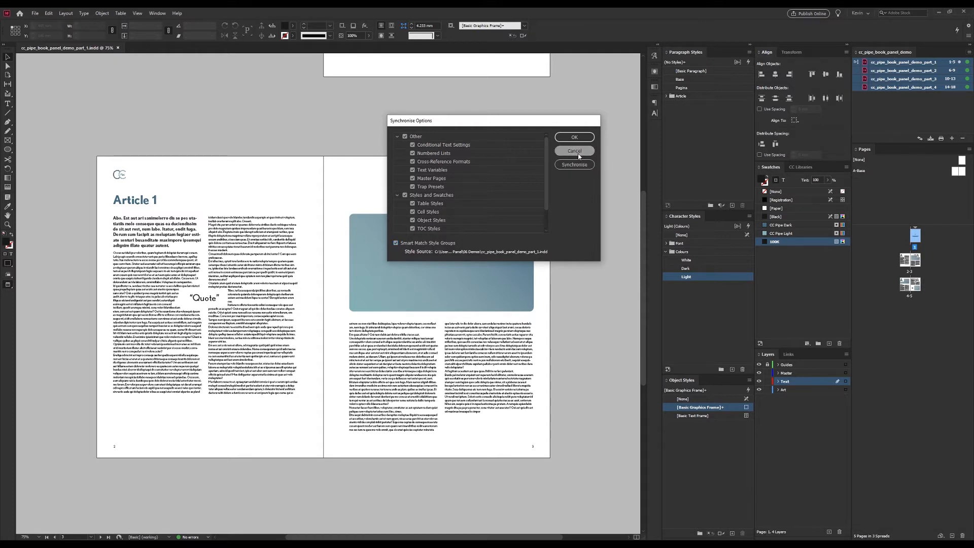
# Confirm synchronize options with all categories checked and part_1 as style source.
pyautogui.click(574, 150)
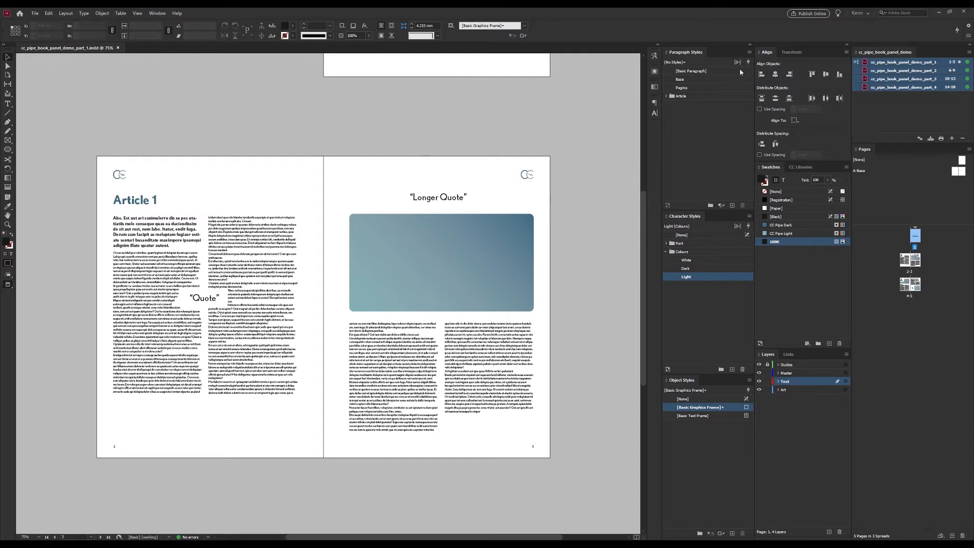
# Create the paragraph style 'If this is here it works' in chapter one.
pyautogui.click(750, 52)
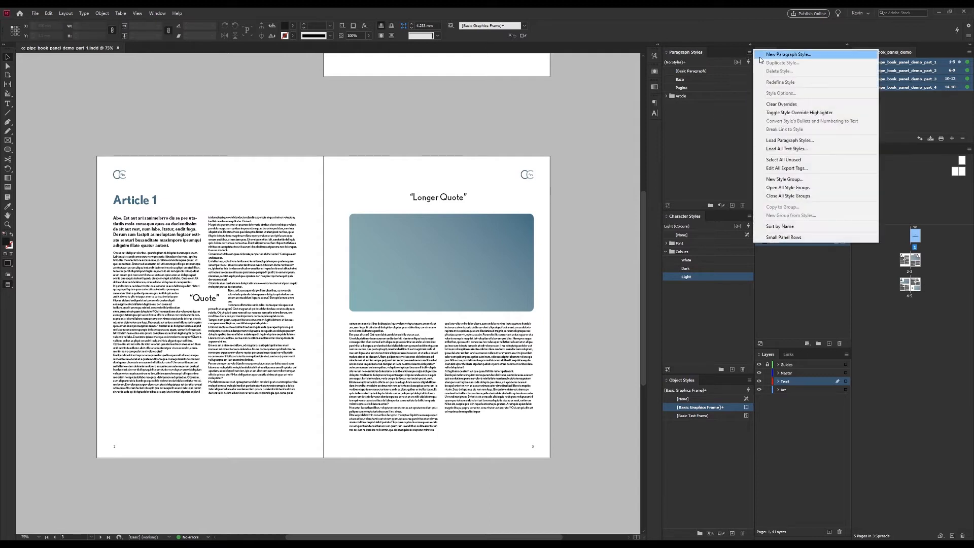
pyautogui.click(790, 54)
pyautogui.write('If this a here it')
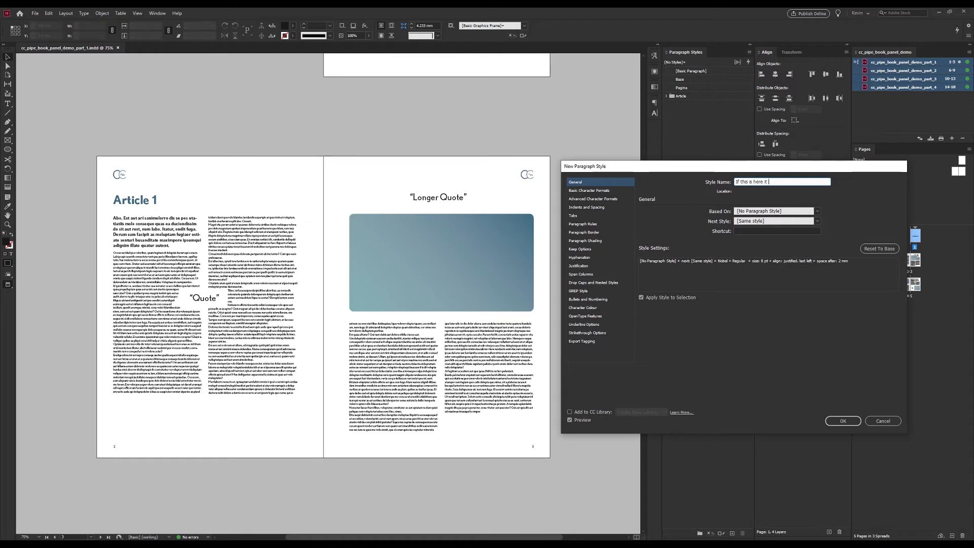
pyautogui.click(843, 420)
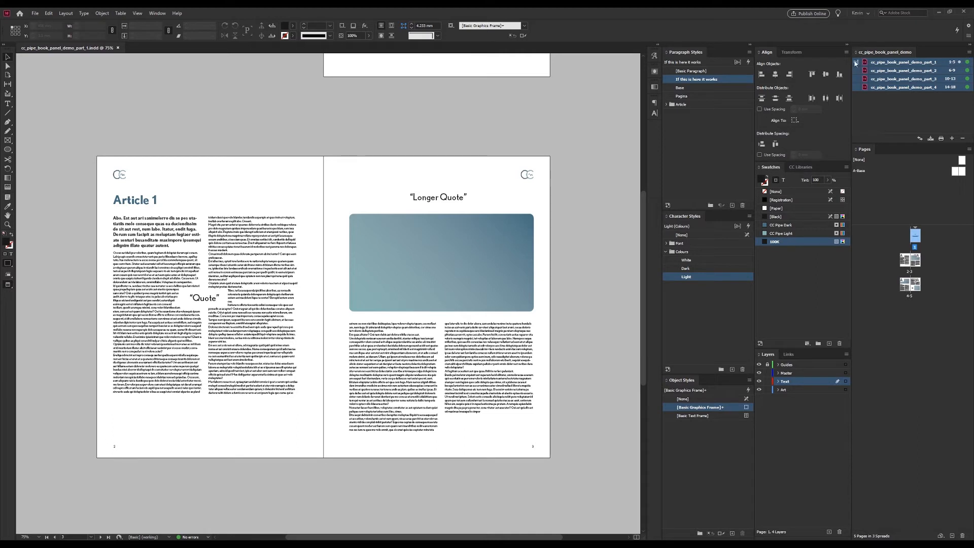
pyautogui.click(967, 52)
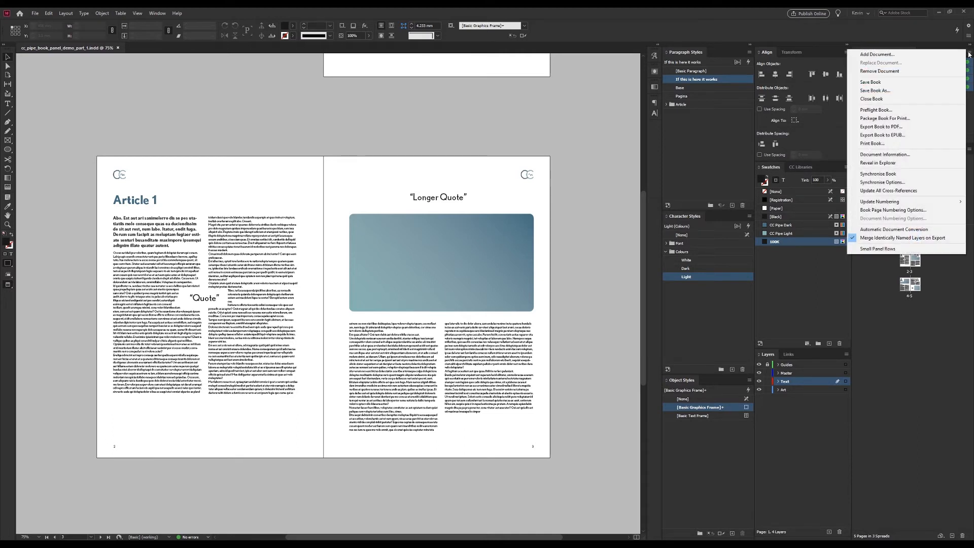
pyautogui.moveTo(888, 173)
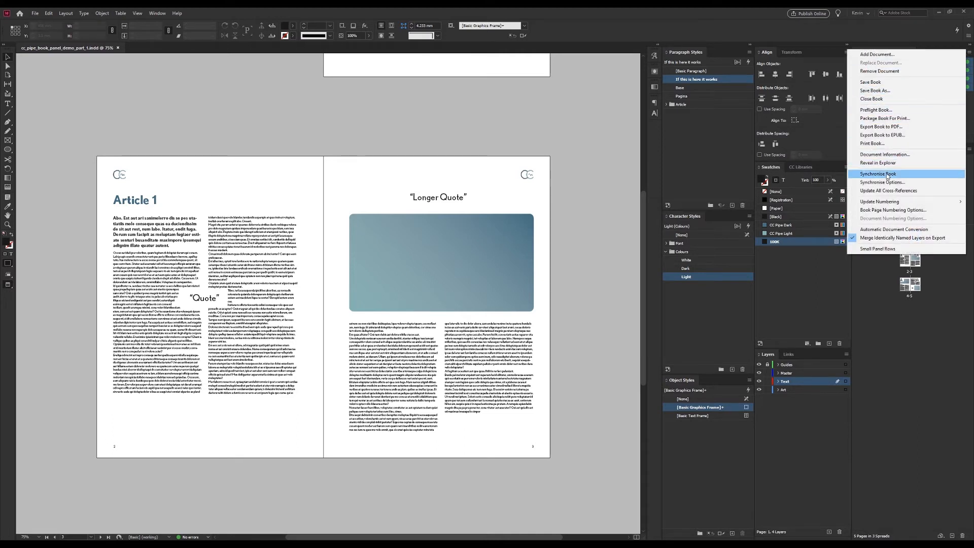
# Synchronize the book and check chapter 2 received the new paragraph style.
pyautogui.click(877, 173)
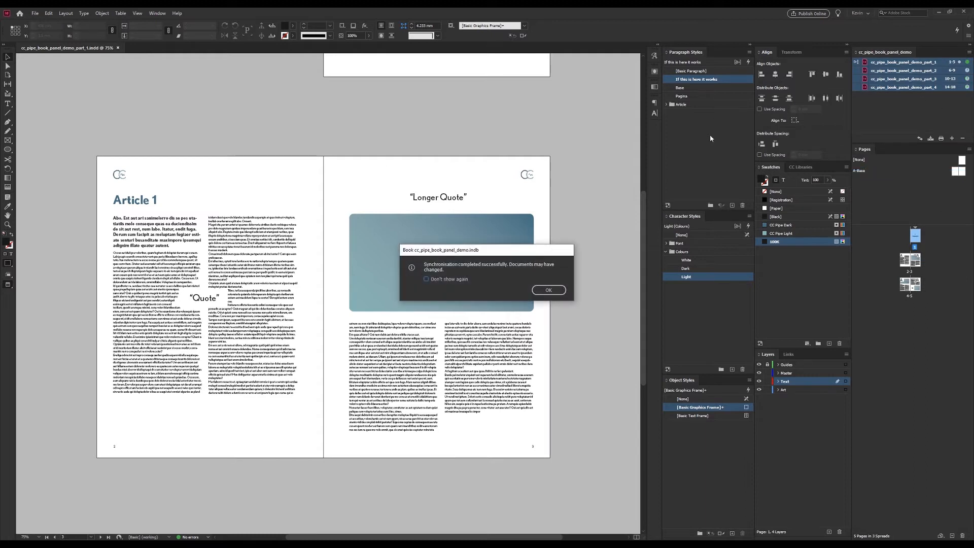
pyautogui.click(549, 290)
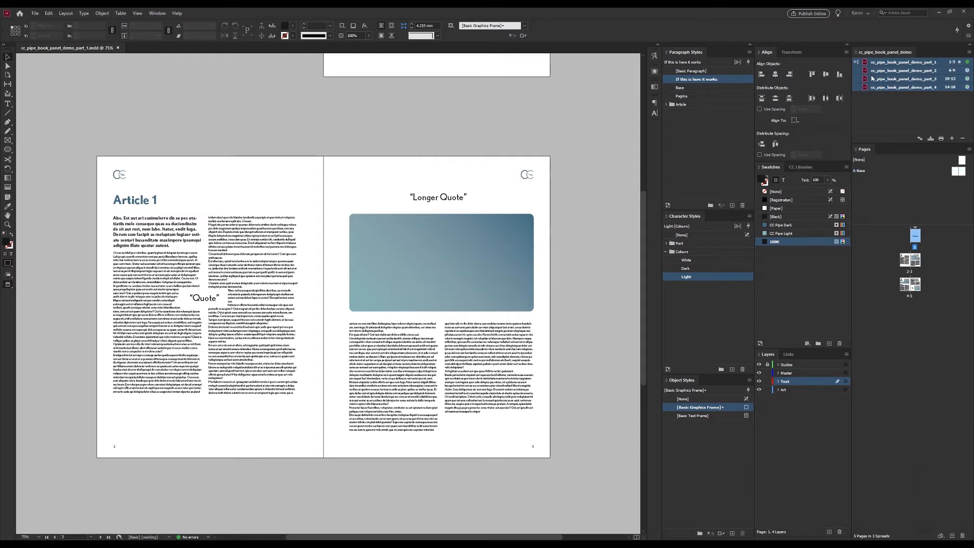
pyautogui.click(389, 49)
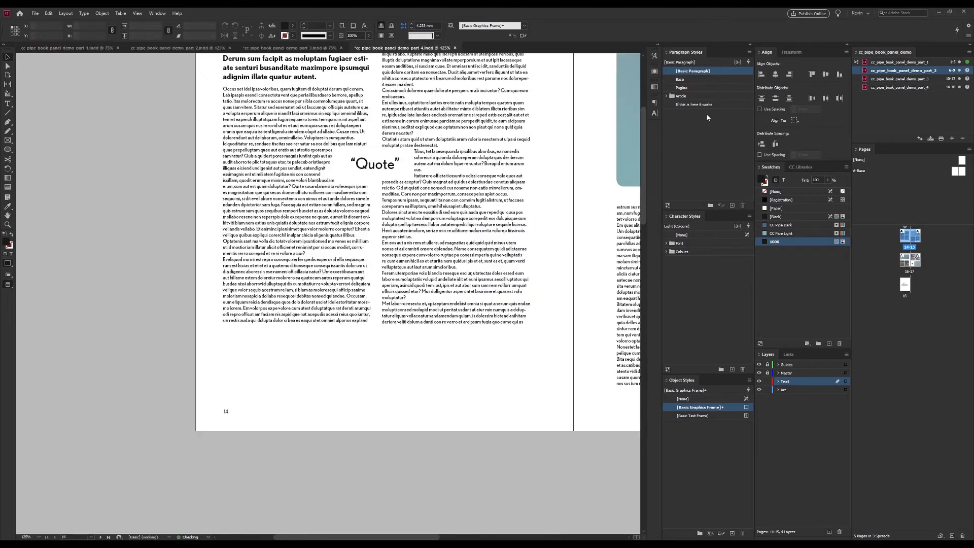
pyautogui.click(696, 104)
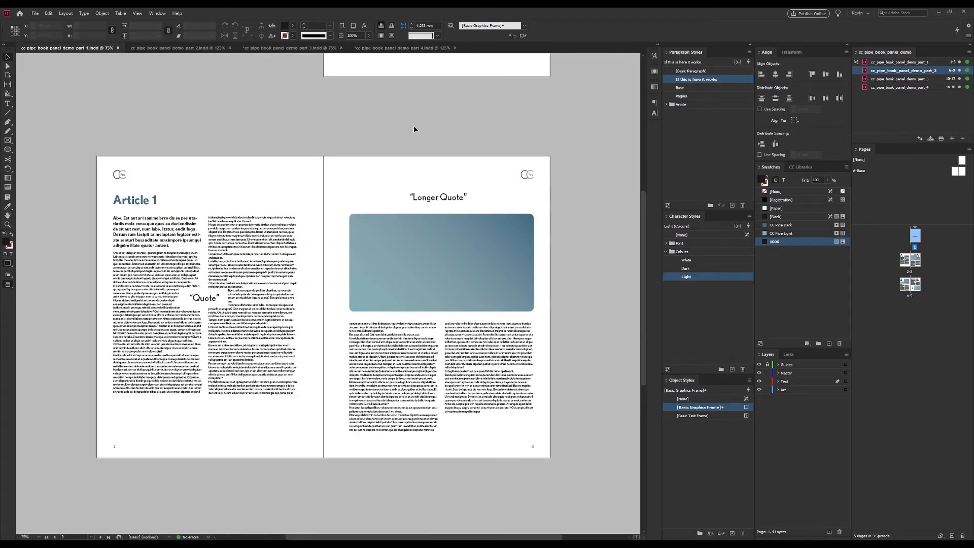
pyautogui.click(967, 52)
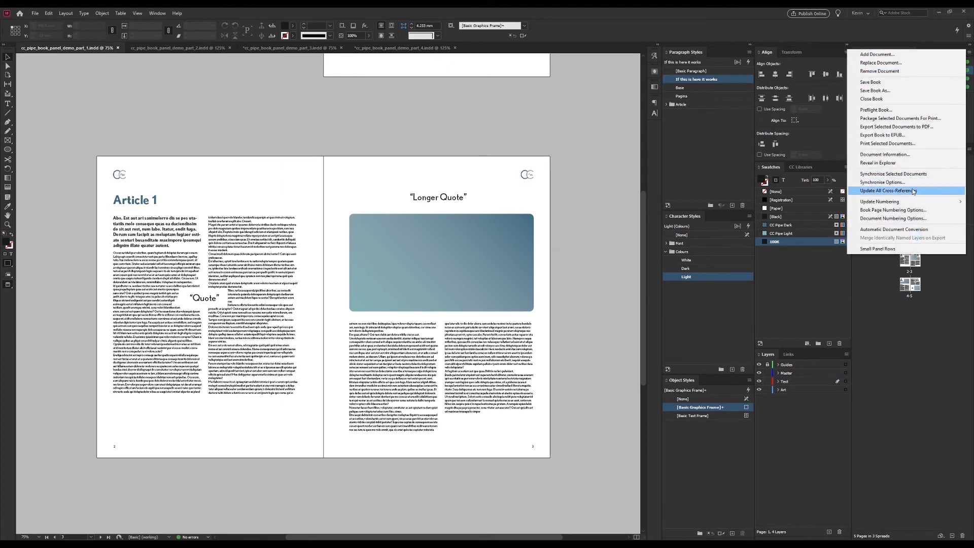
pyautogui.moveTo(905, 218)
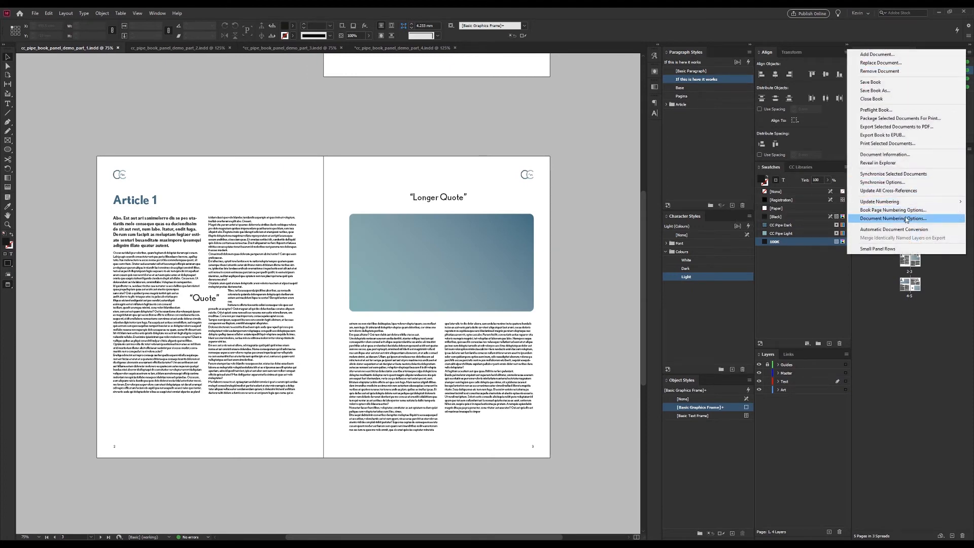
pyautogui.moveTo(879, 201)
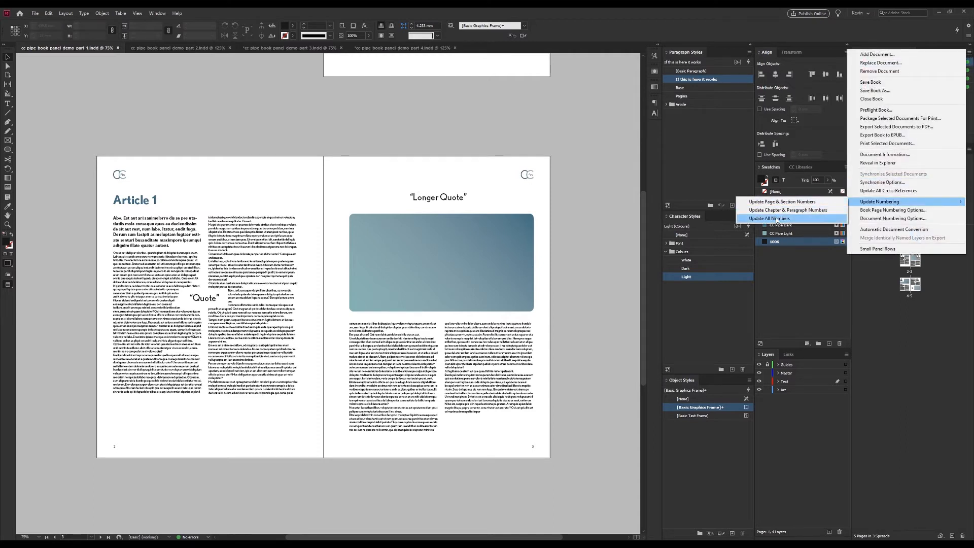
pyautogui.moveTo(783, 201)
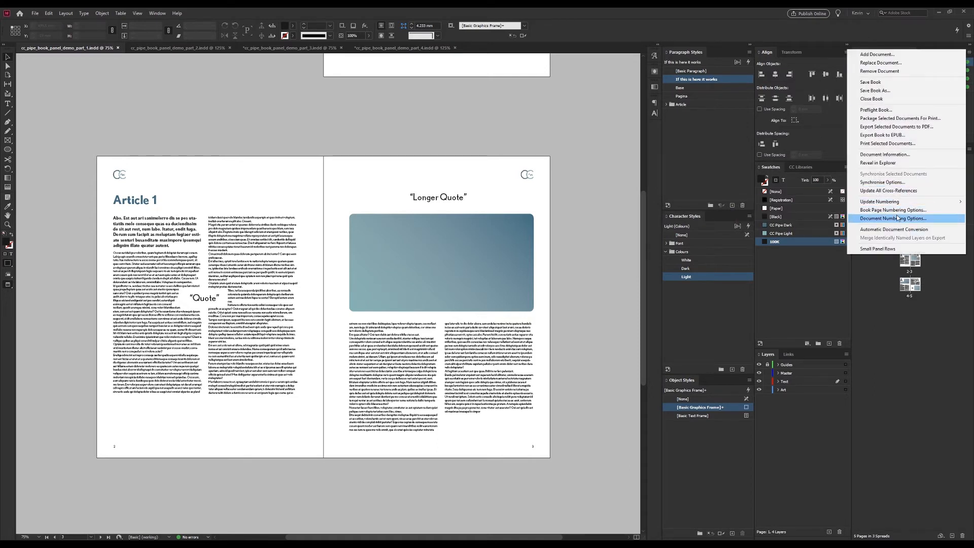
# Bring up Document Numbering Options for the first chapter.
pyautogui.click(894, 218)
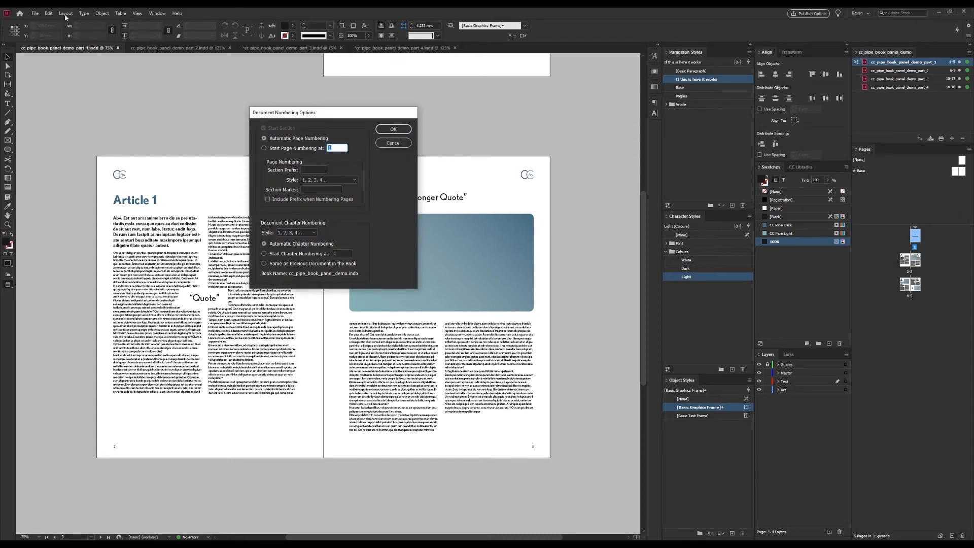
# Set chapter one to start page numbering at 3.
pyautogui.click(65, 13)
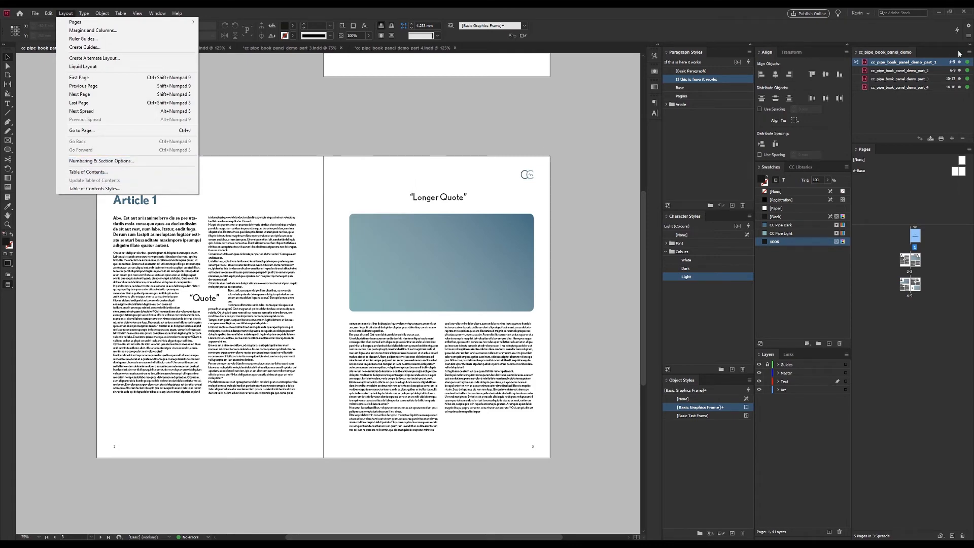
pyautogui.click(102, 161)
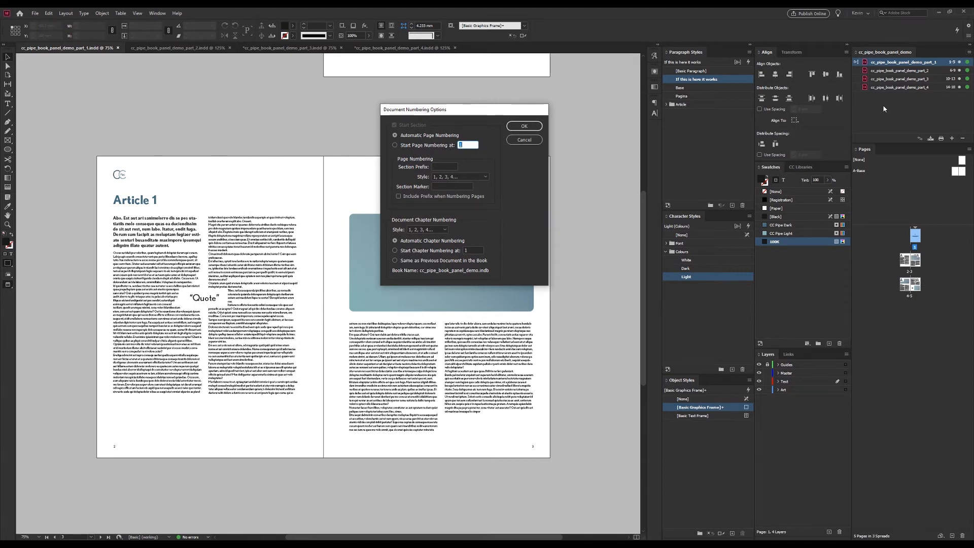
pyautogui.moveTo(941, 93)
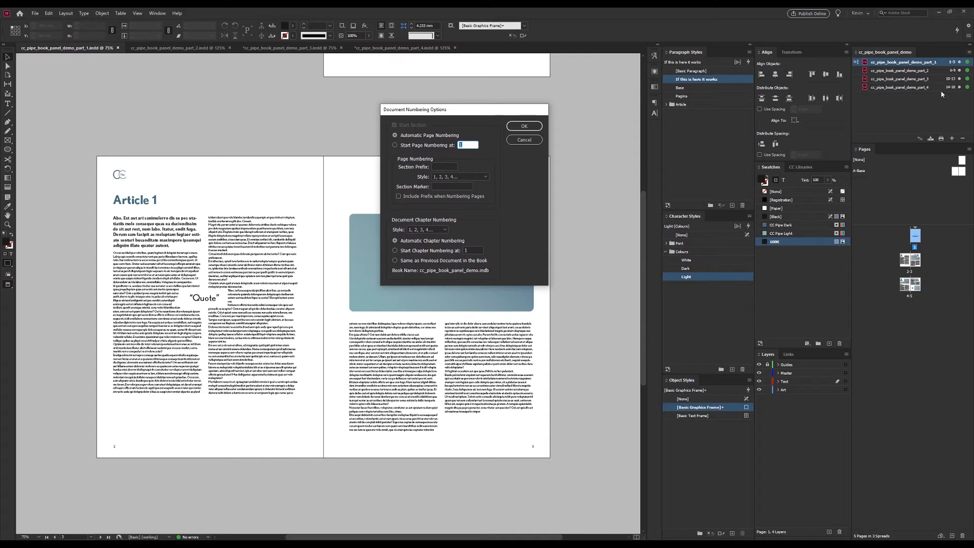
pyautogui.click(395, 146)
pyautogui.write('3')
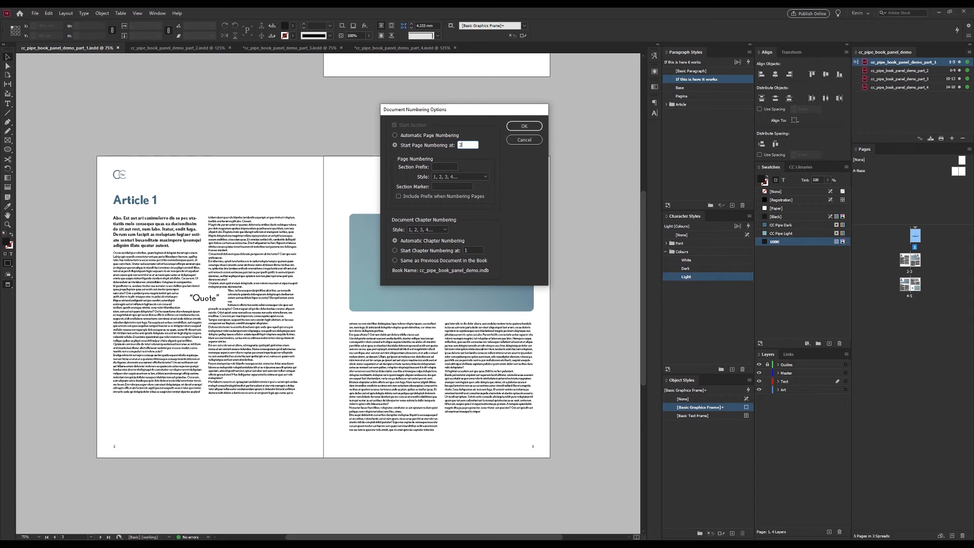
pyautogui.click(523, 126)
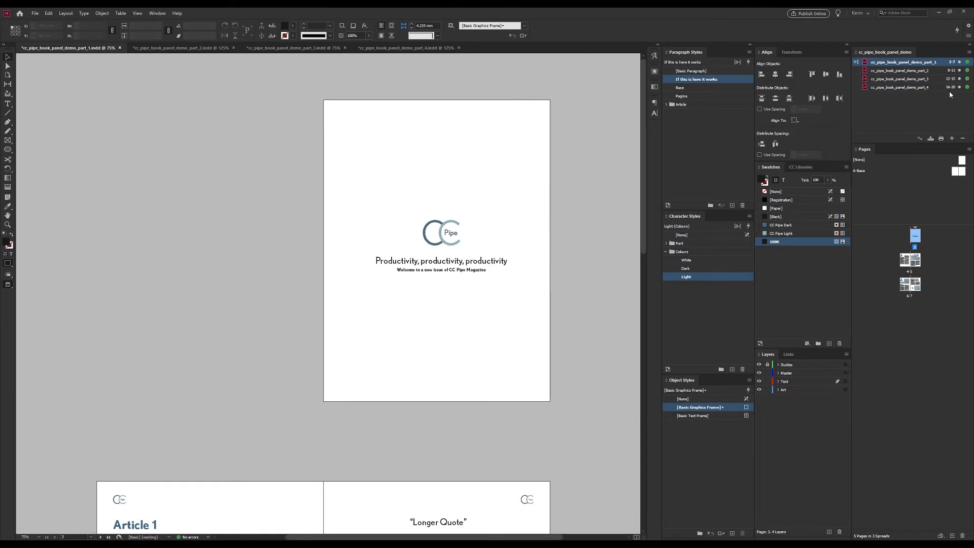
# Set the first chapter's Section Marker to 'Chapter' in Document Numbering Options and confirm.
pyautogui.click(969, 52)
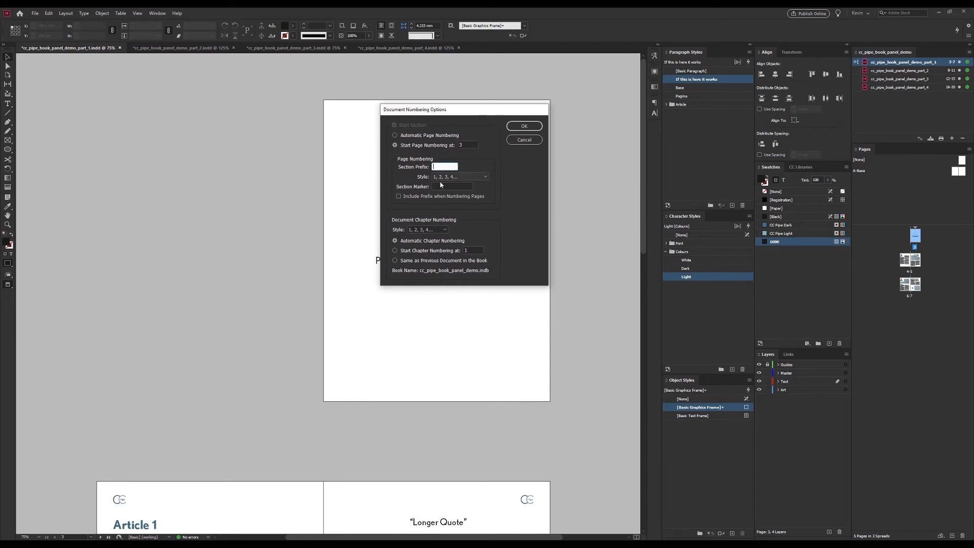
pyautogui.click(453, 187)
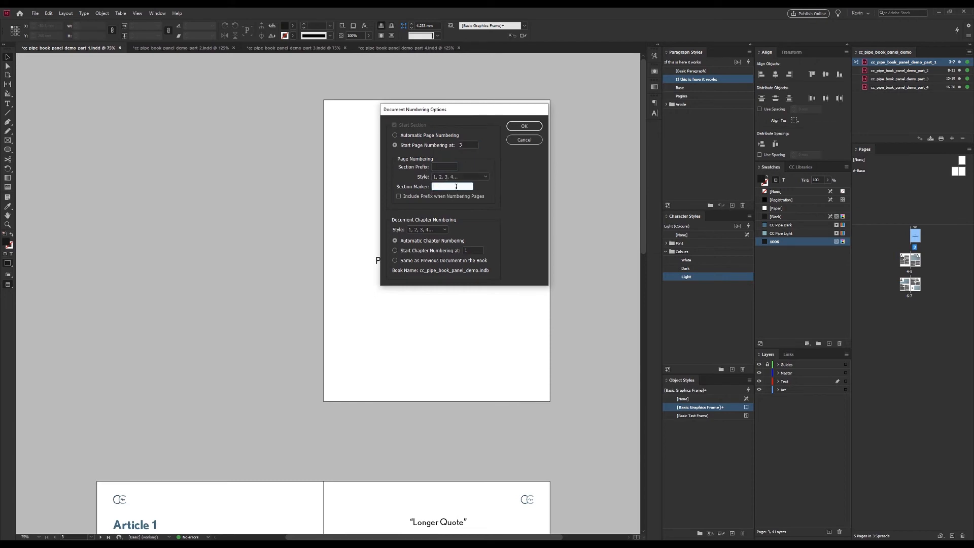
pyautogui.moveTo(414, 109); pyautogui.dragTo(490, 105)
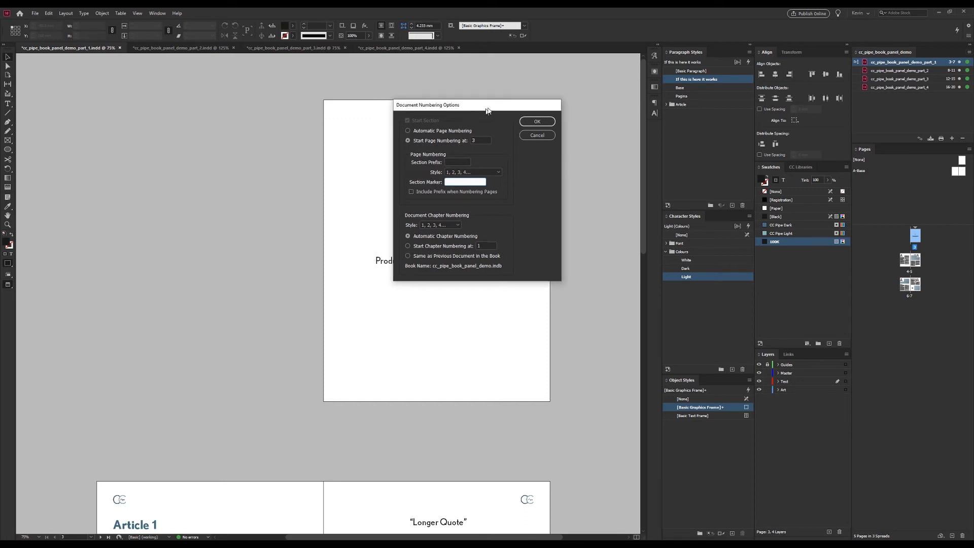
pyautogui.moveTo(477, 105); pyautogui.dragTo(511, 96)
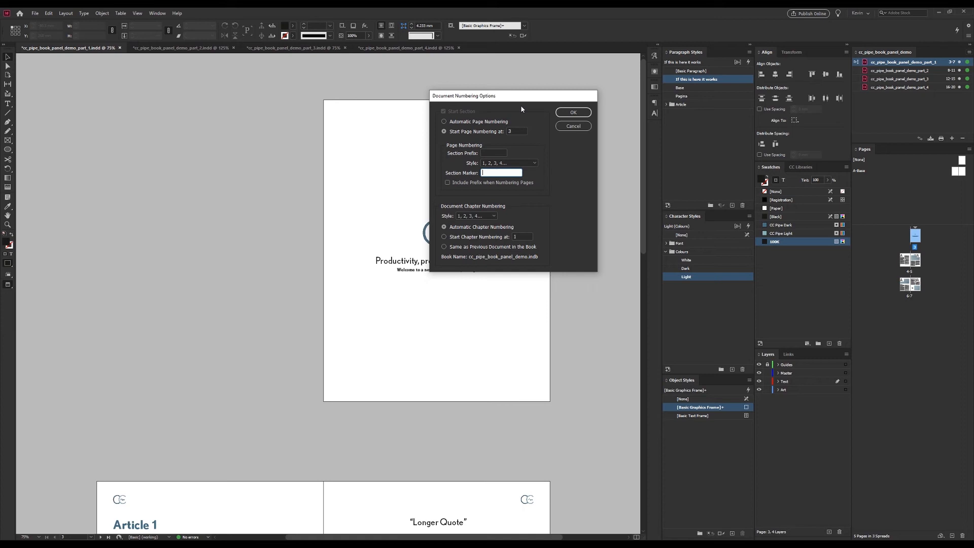
pyautogui.write('Chapter')
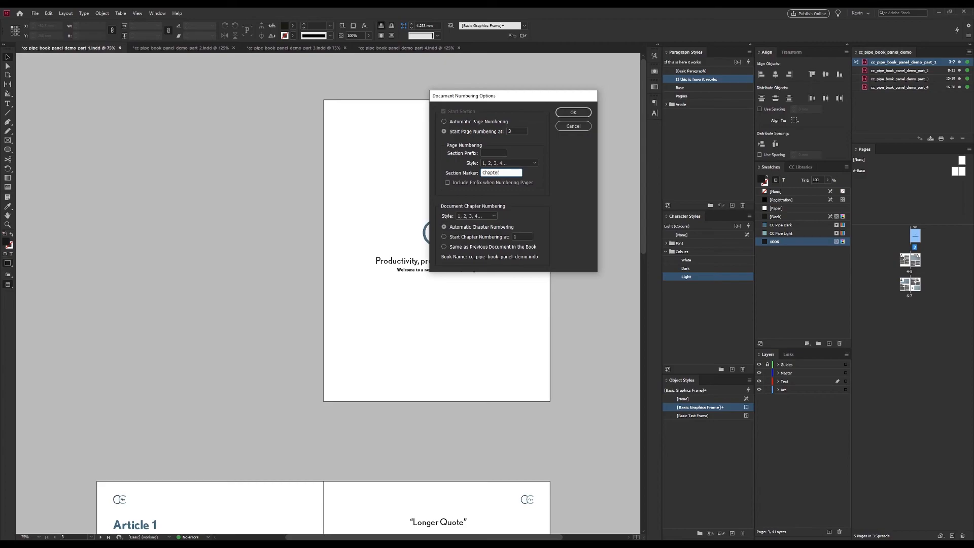
pyautogui.click(573, 113)
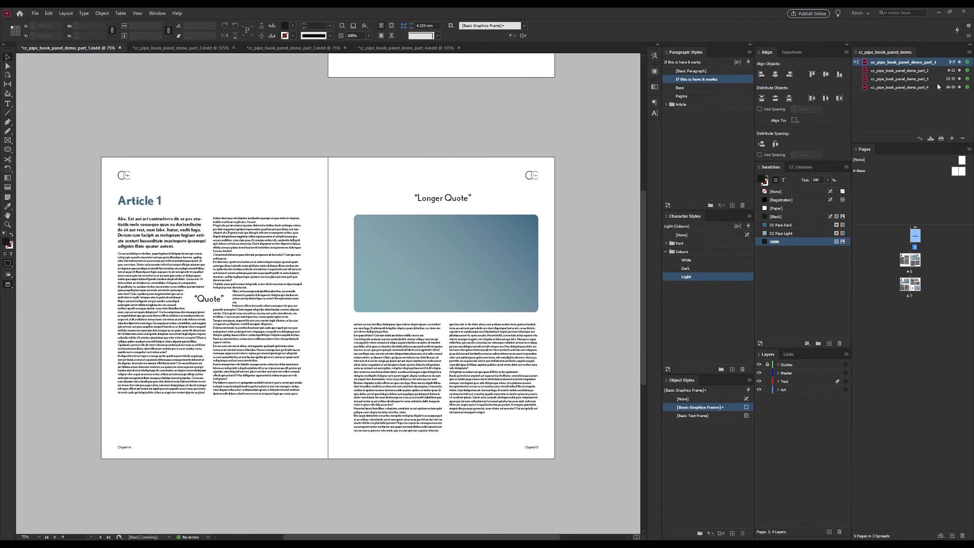
pyautogui.click(970, 52)
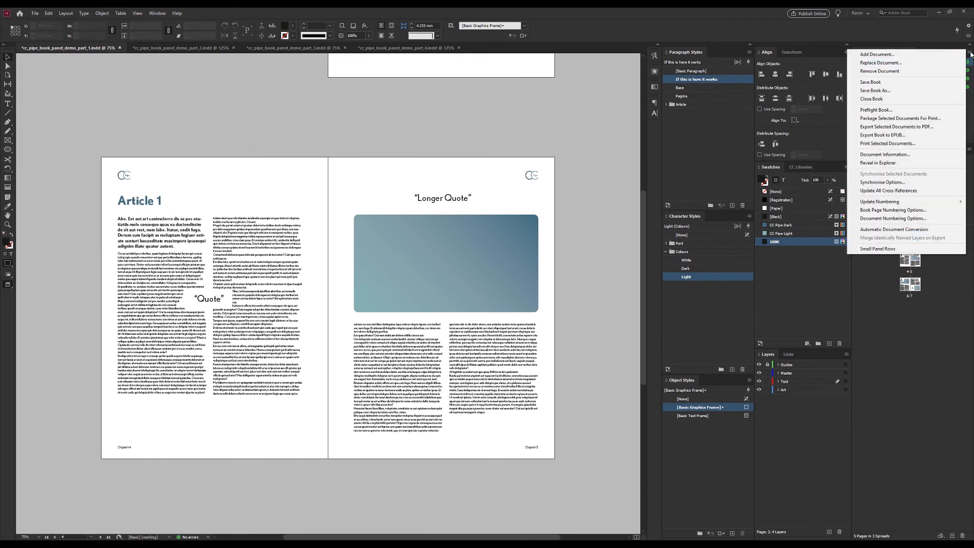
pyautogui.moveTo(880, 201)
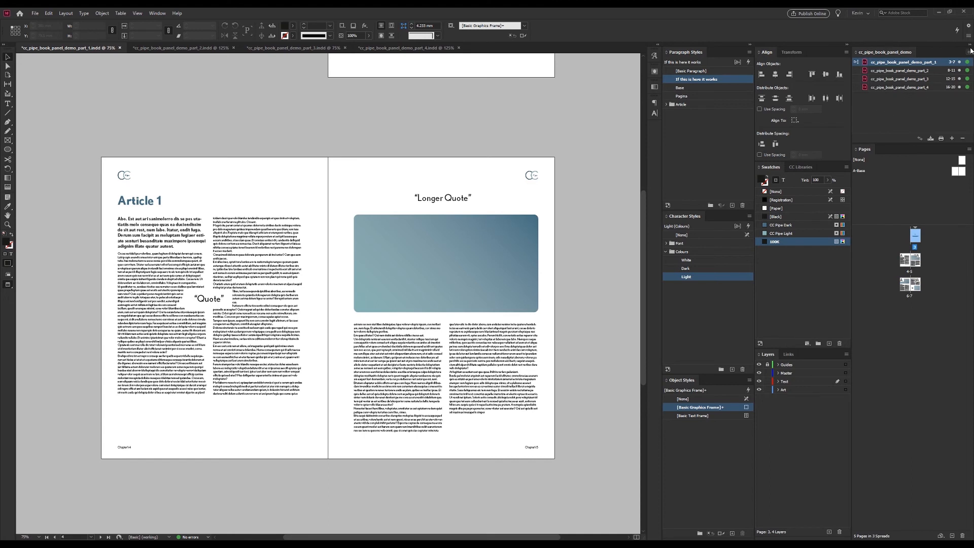
pyautogui.click(968, 52)
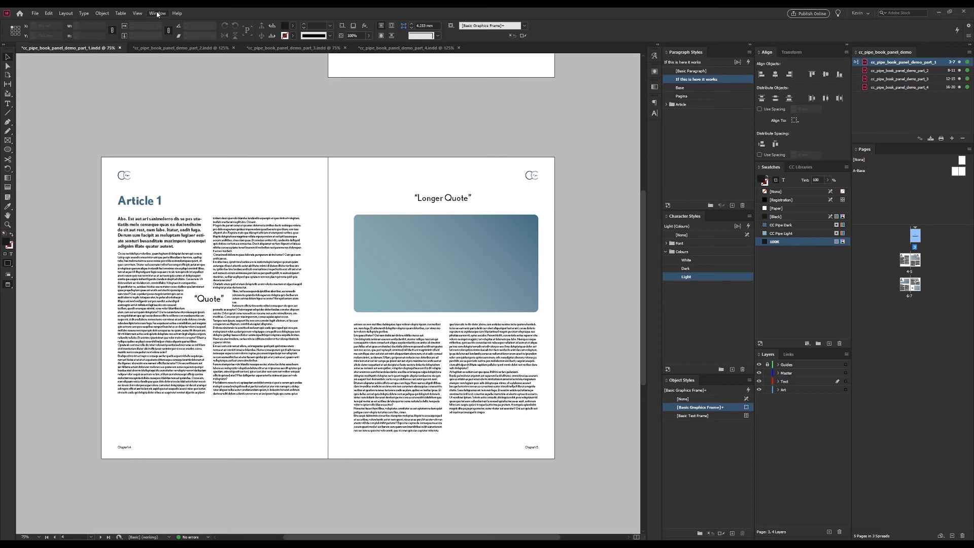
pyautogui.click(157, 13)
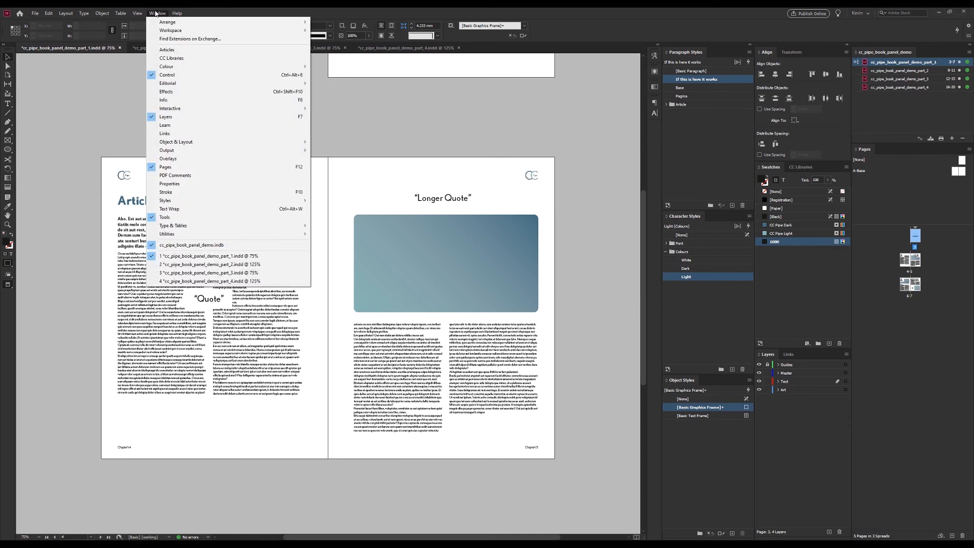
pyautogui.moveTo(206, 245)
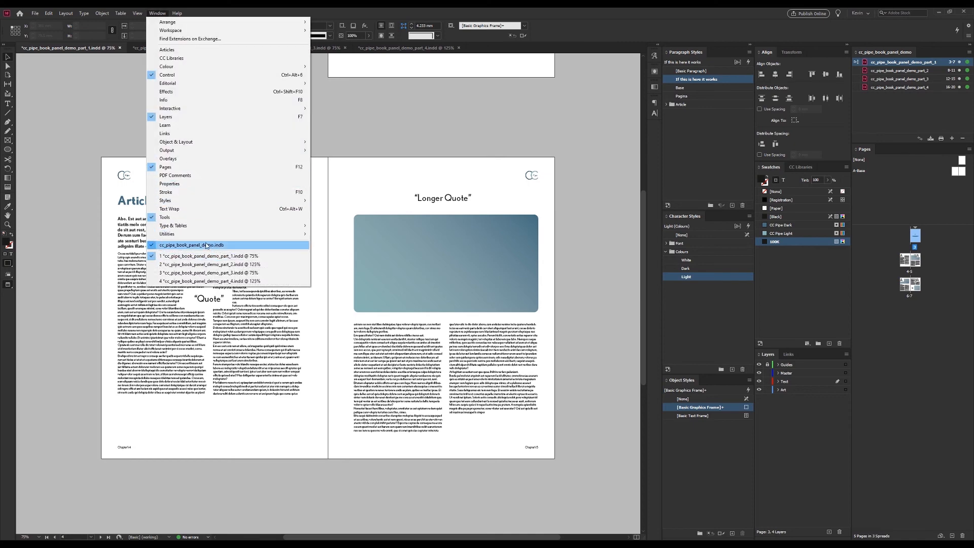
pyautogui.click(211, 256)
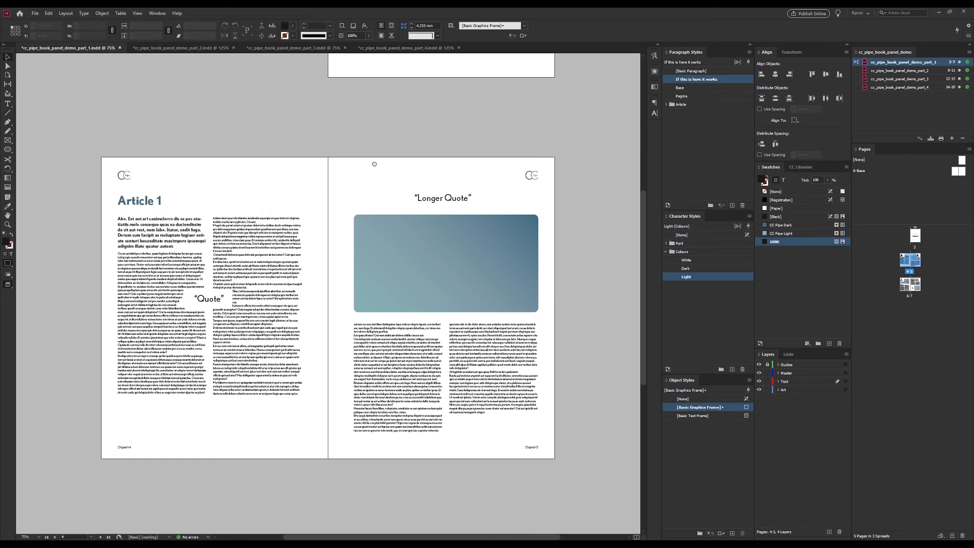